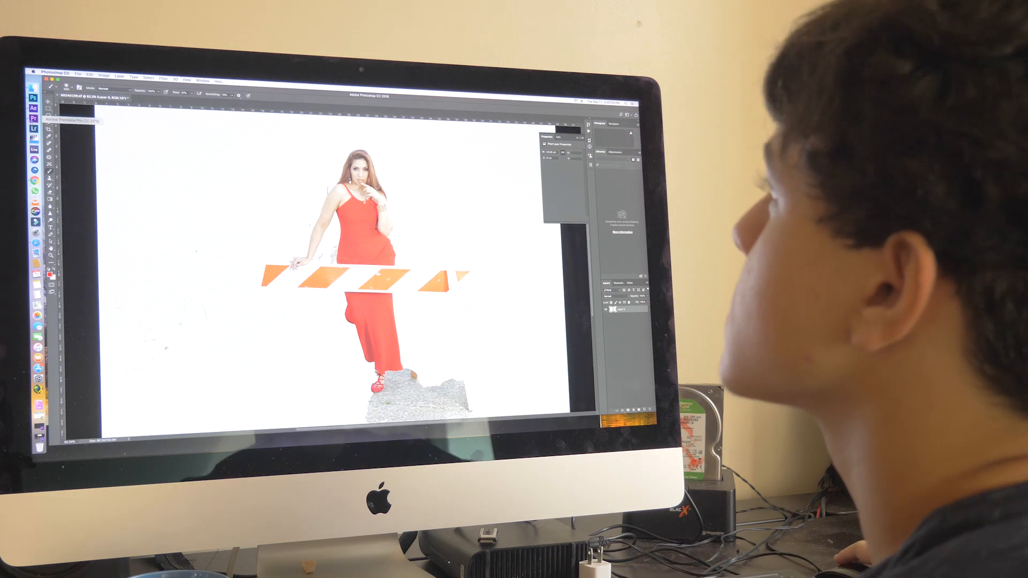
Switch from the Photoshop red-dress cutout to a Chrome tab showing Google.
click(49, 113)
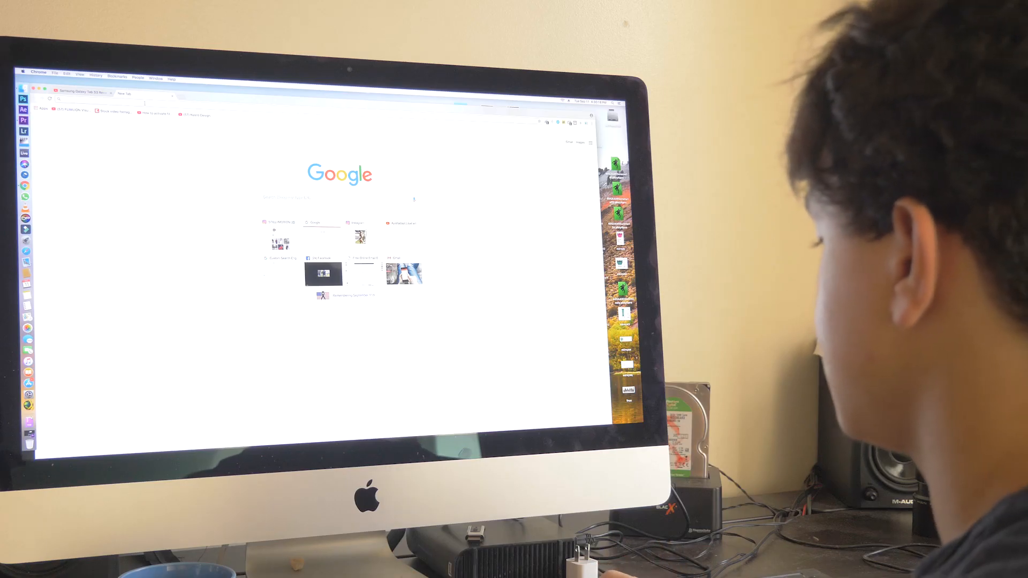
Search Google for the best cameras for YouTube and scroll through the results.
text(what is r1)
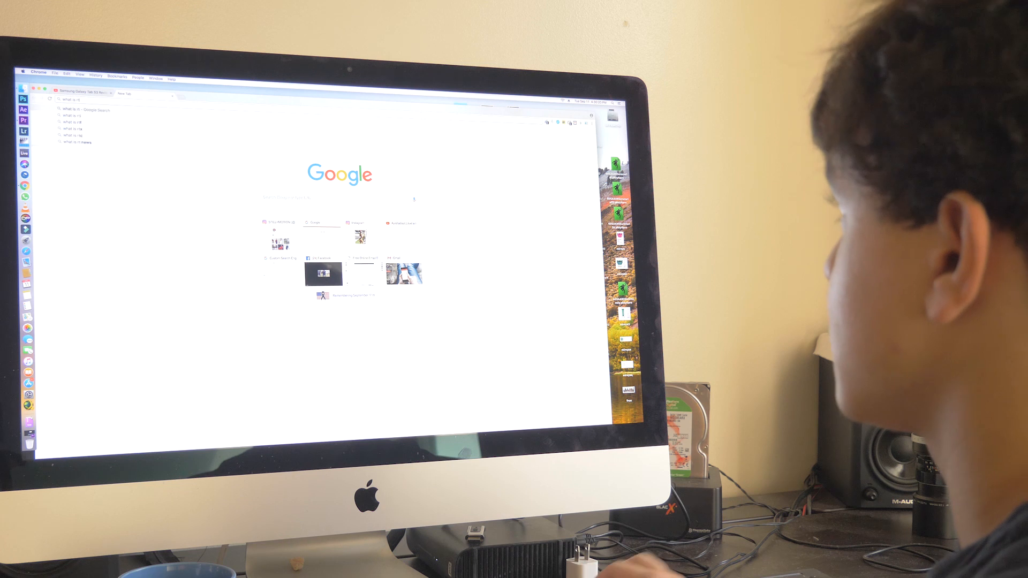
text(what is the best cars)
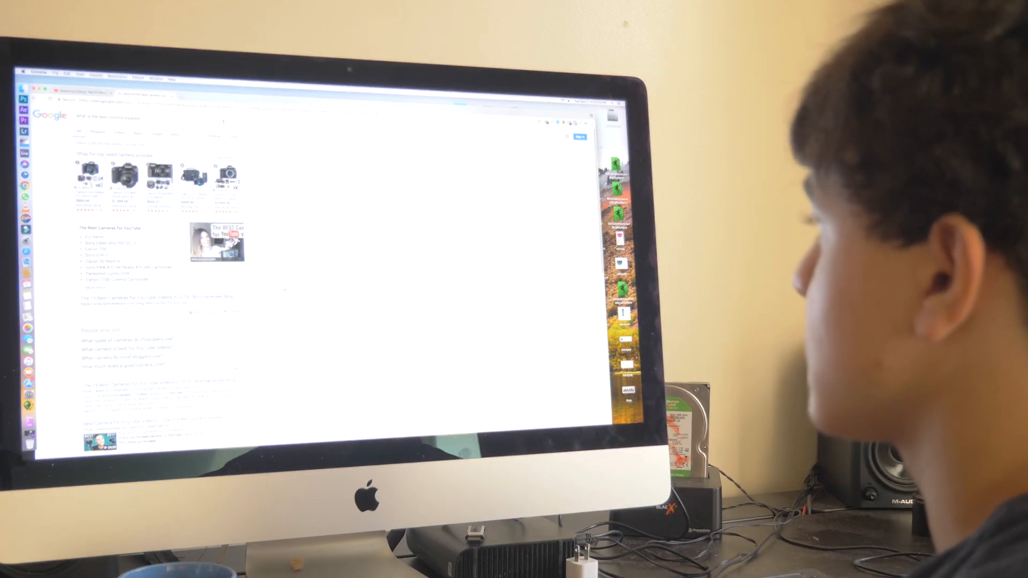
scroll(down, 3)
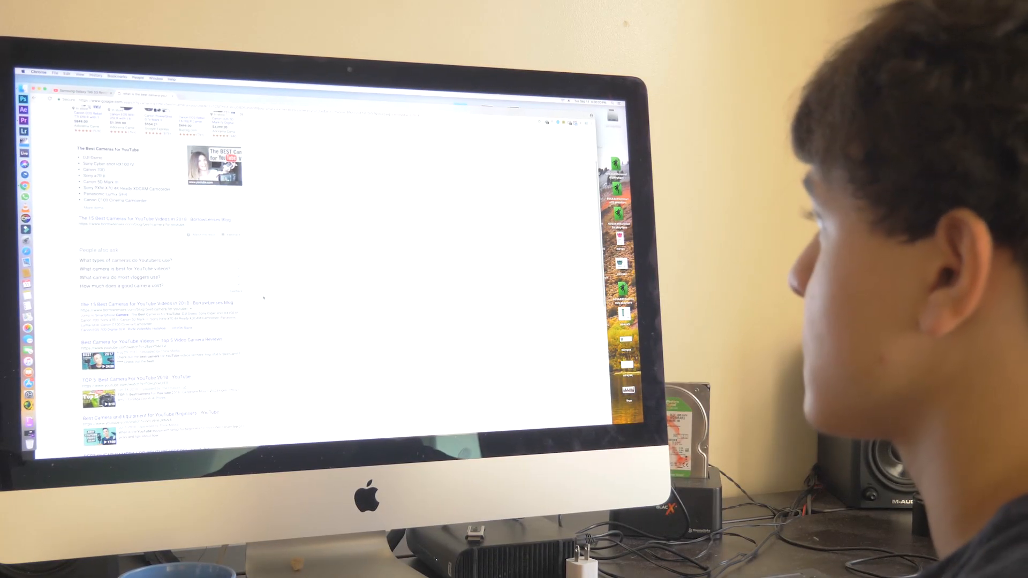
scroll(down, 3)
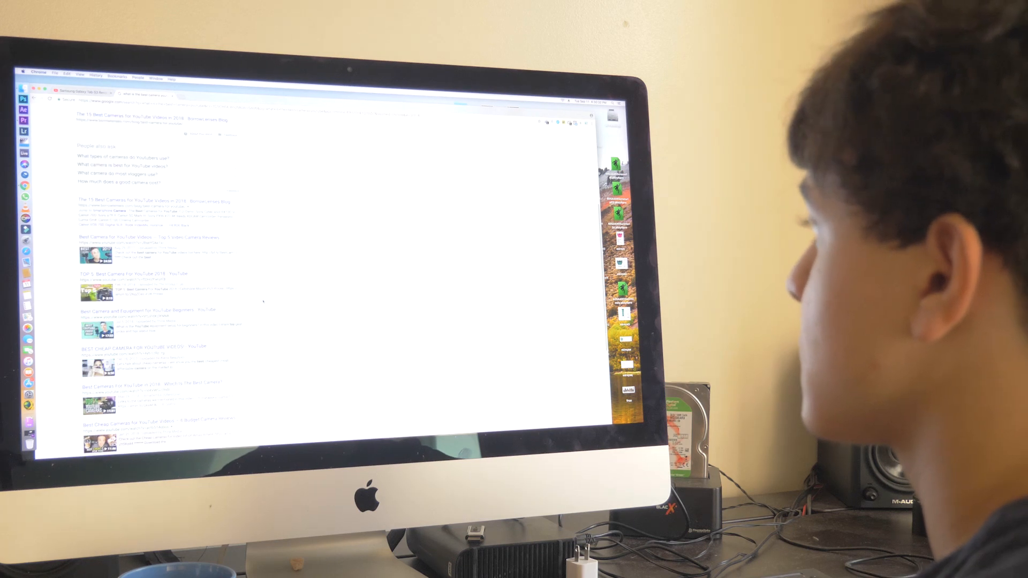
scroll(down, 3)
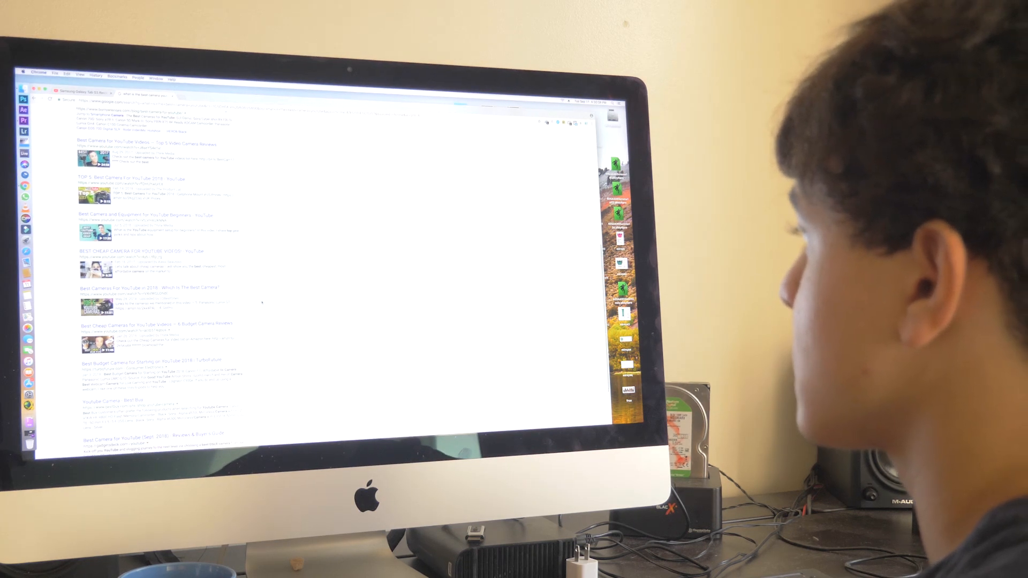